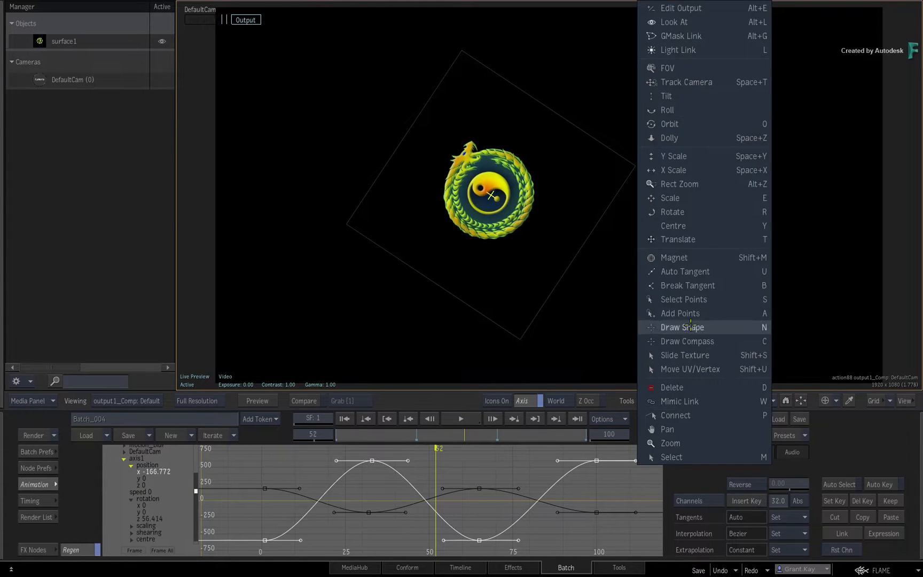
mouse_move(687, 341)
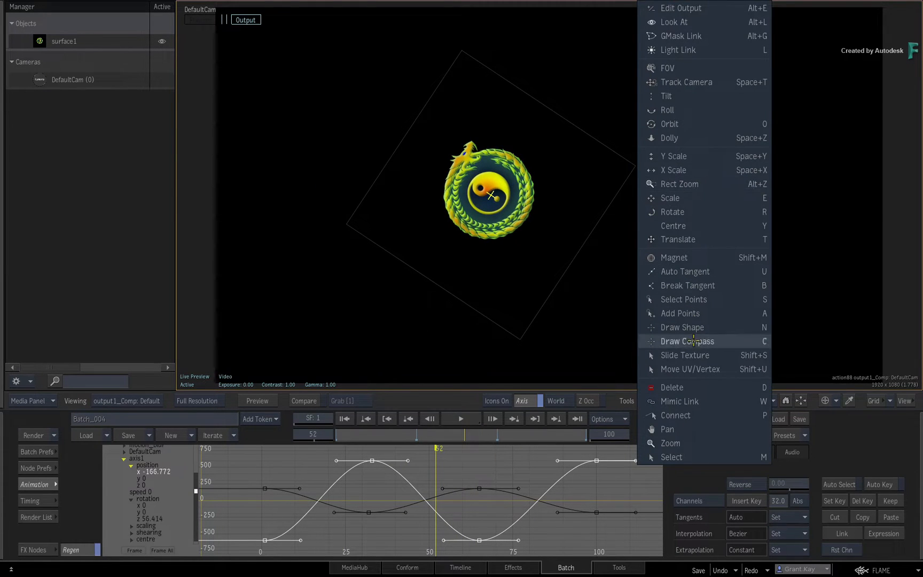
Step: Make Select the active viewport tool from the viewer's Tools dropdown
left_click(672, 456)
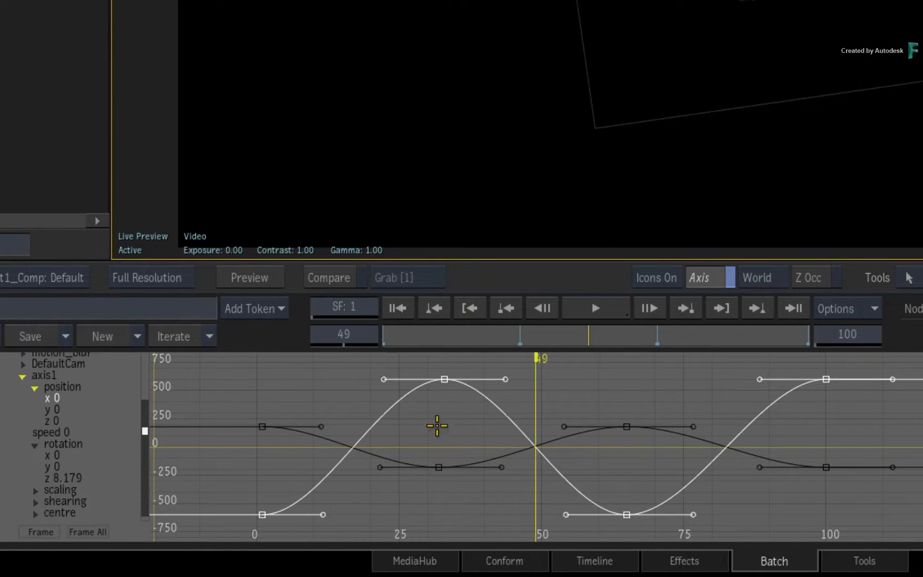
mouse_move(492, 500)
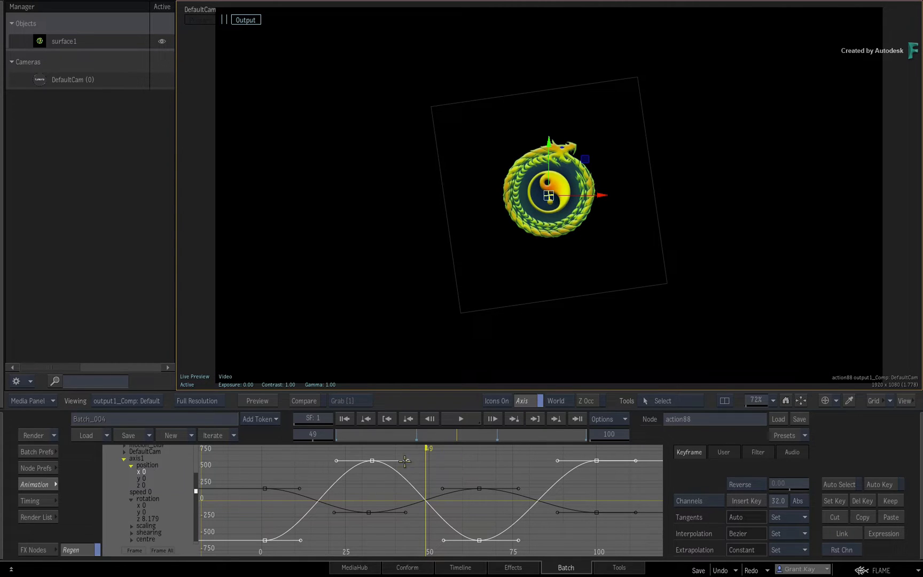
mouse_move(418, 478)
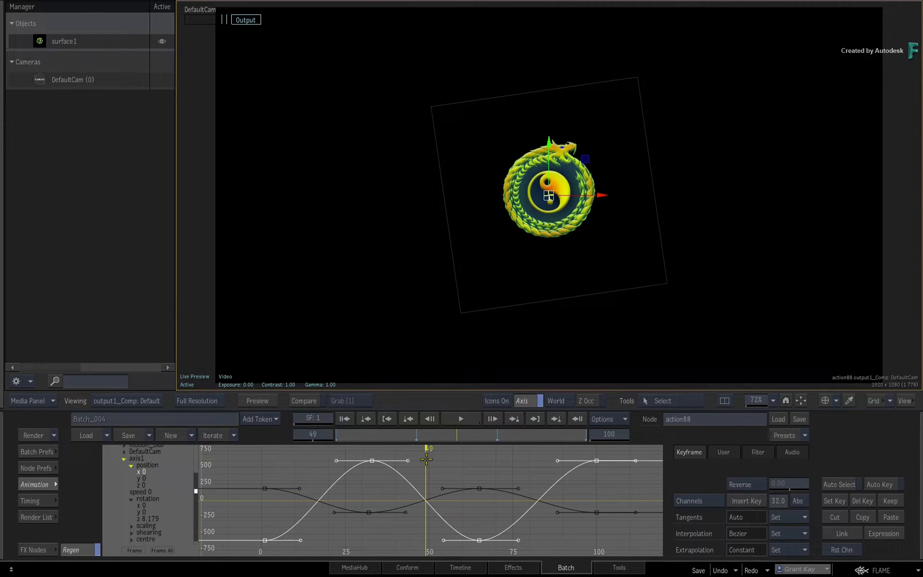
mouse_move(386, 540)
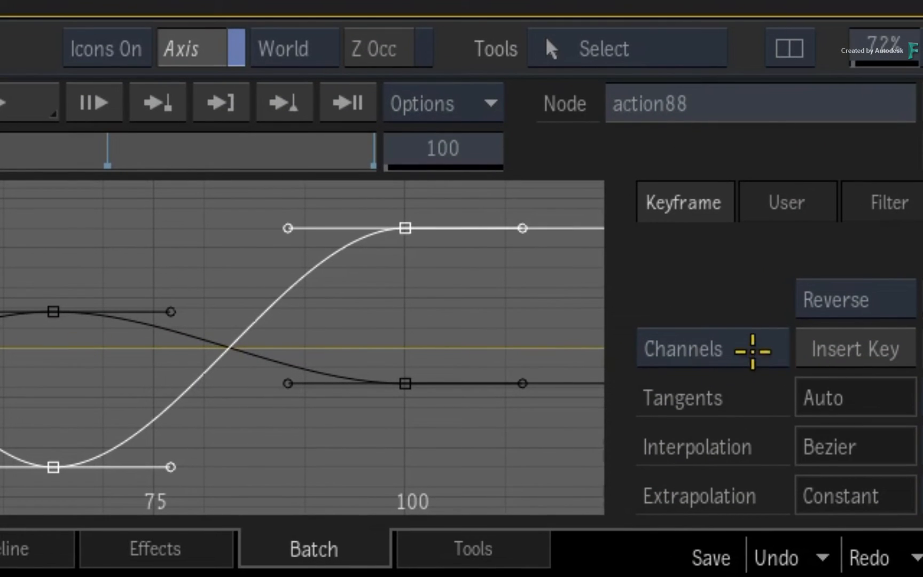
left_click(685, 348)
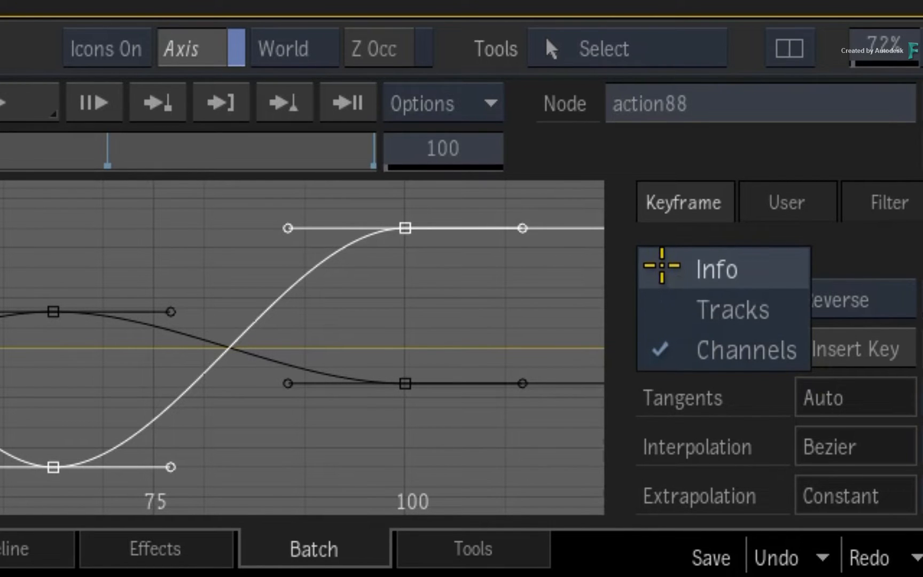
Step: Switch the Animation Editor from Channels curves to the Tracks view
left_click(731, 310)
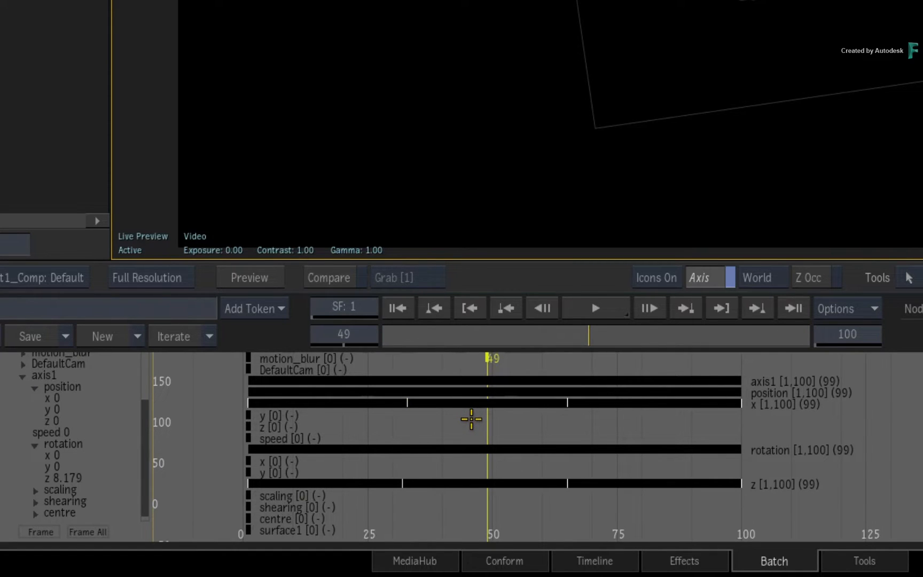
mouse_move(318, 410)
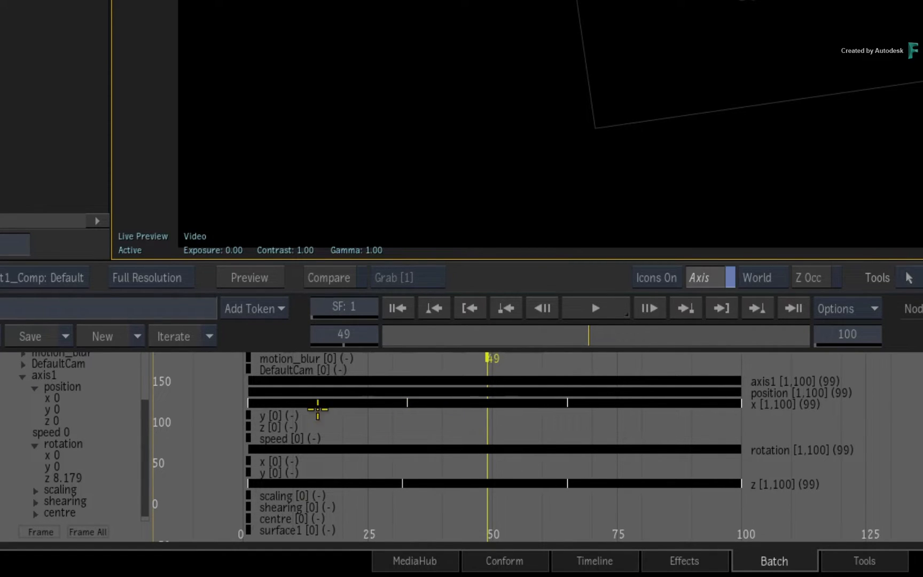
mouse_move(464, 414)
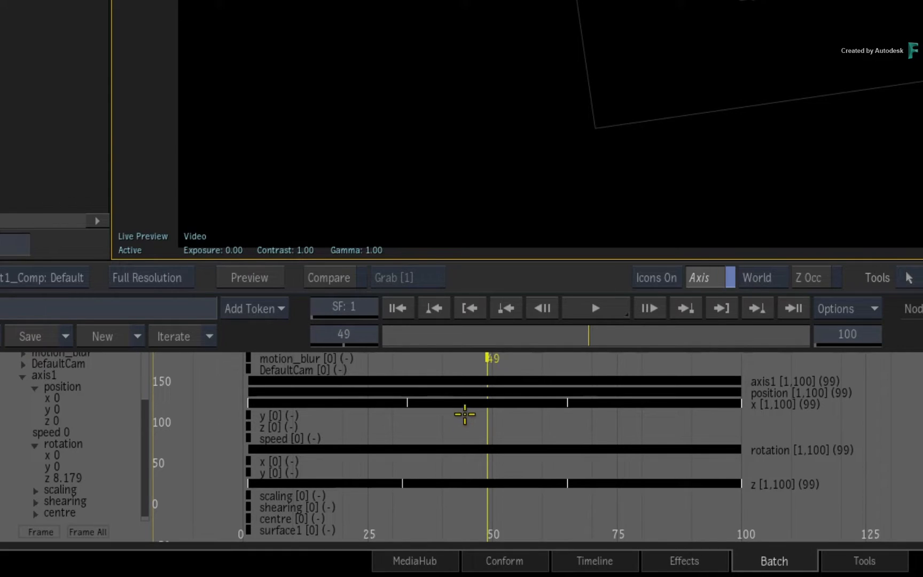
mouse_move(437, 427)
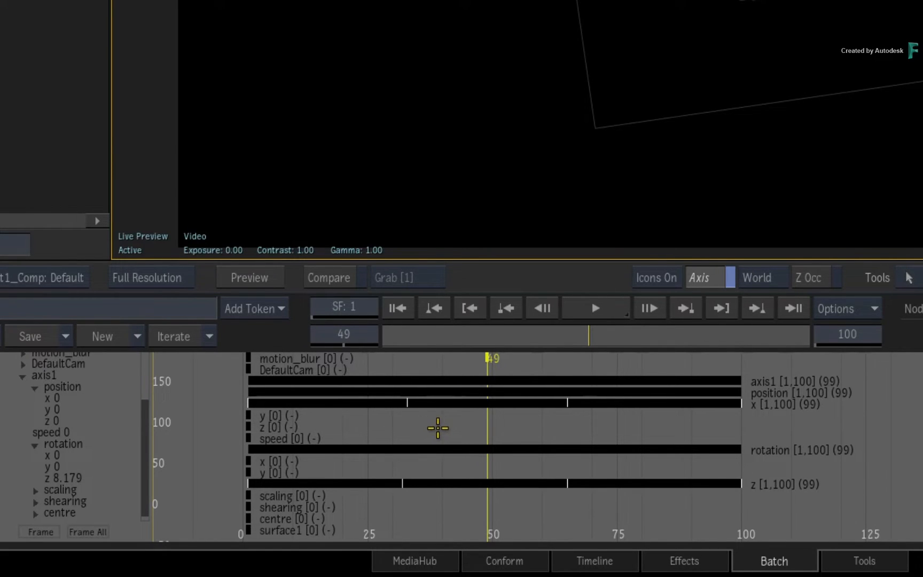
mouse_move(444, 430)
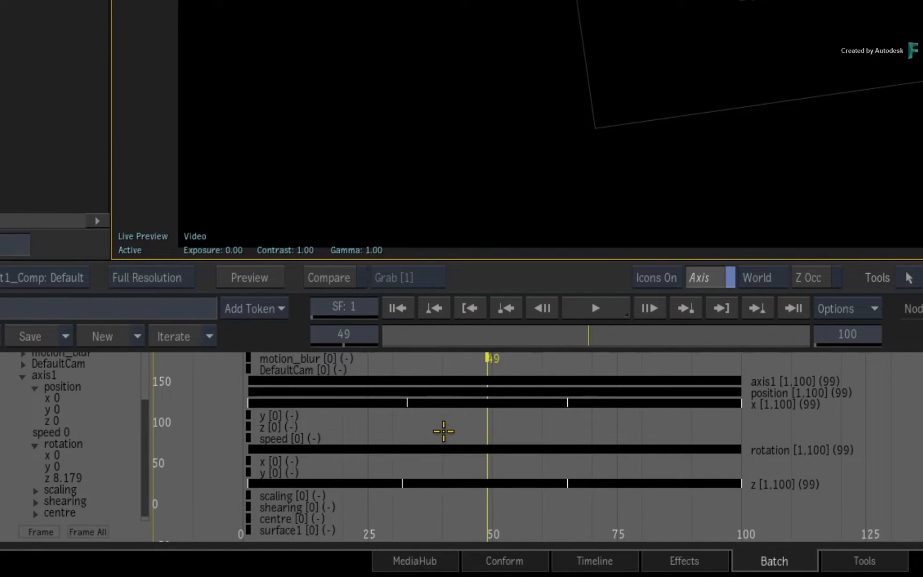
mouse_move(456, 417)
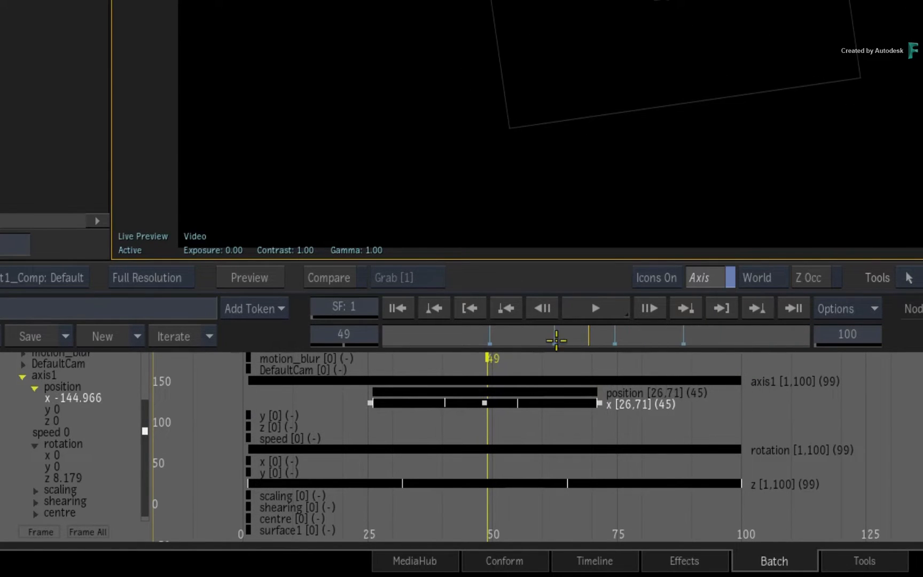
Step: Scale the position x track so its keyframes span frames 26 to 71
left_click(541, 309)
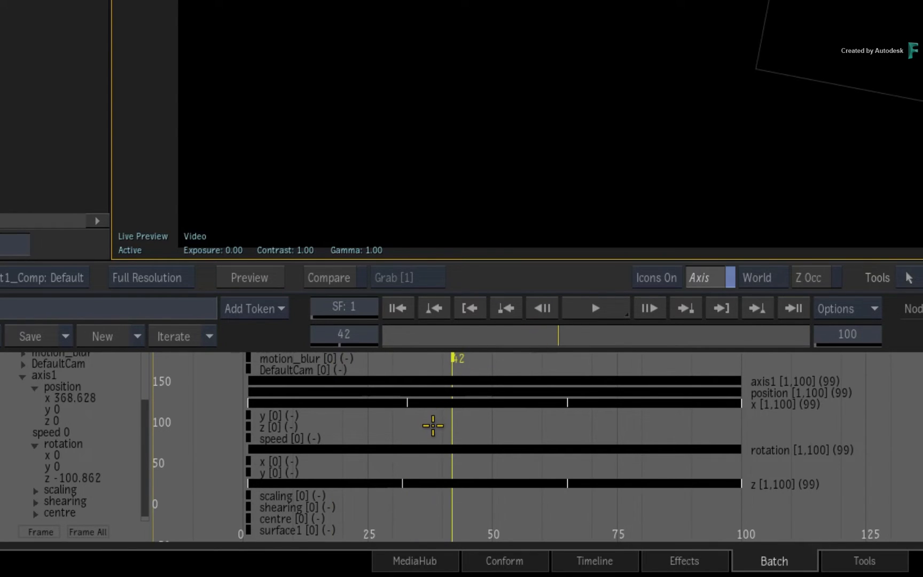
mouse_move(389, 402)
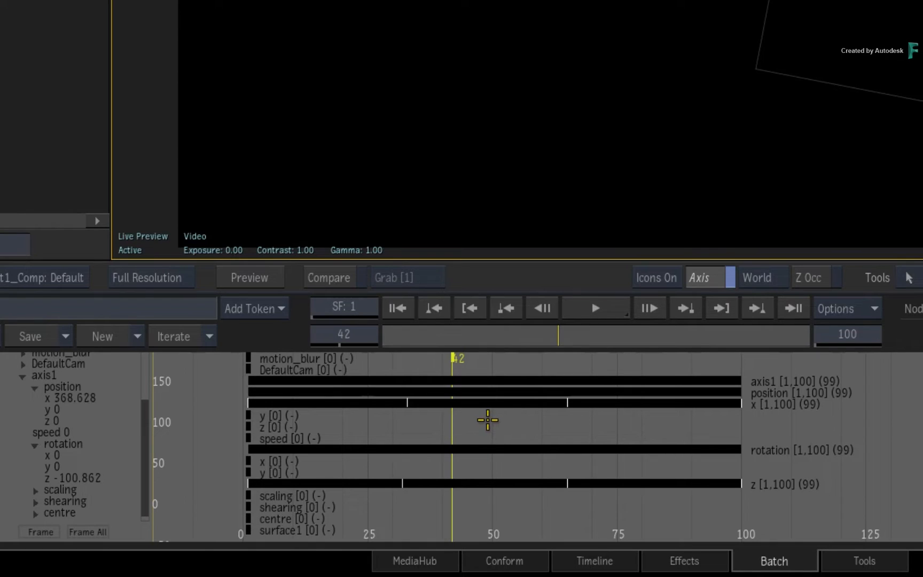
mouse_move(465, 421)
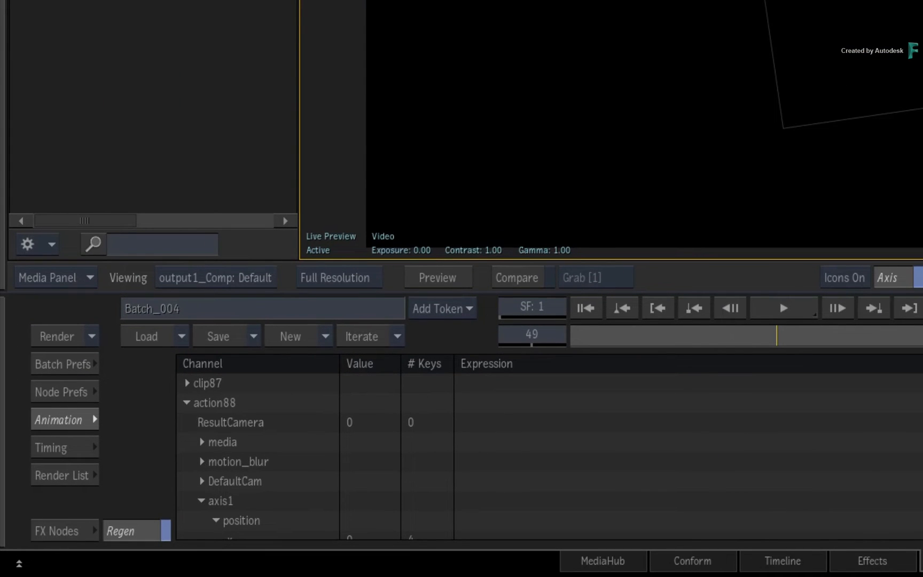
Step: Scroll the Info view to axis1 position and step back to frame 21
scroll("down", 3)
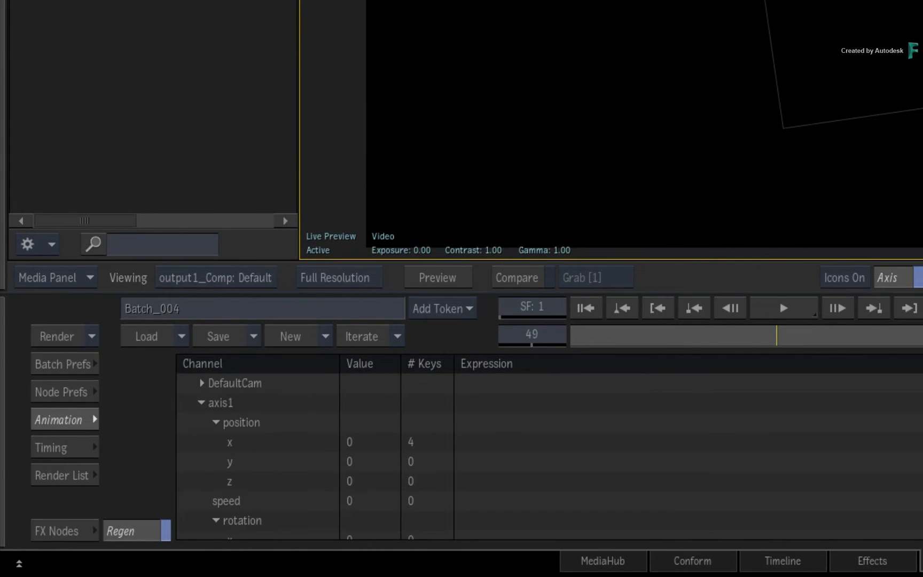
scroll("down", 3)
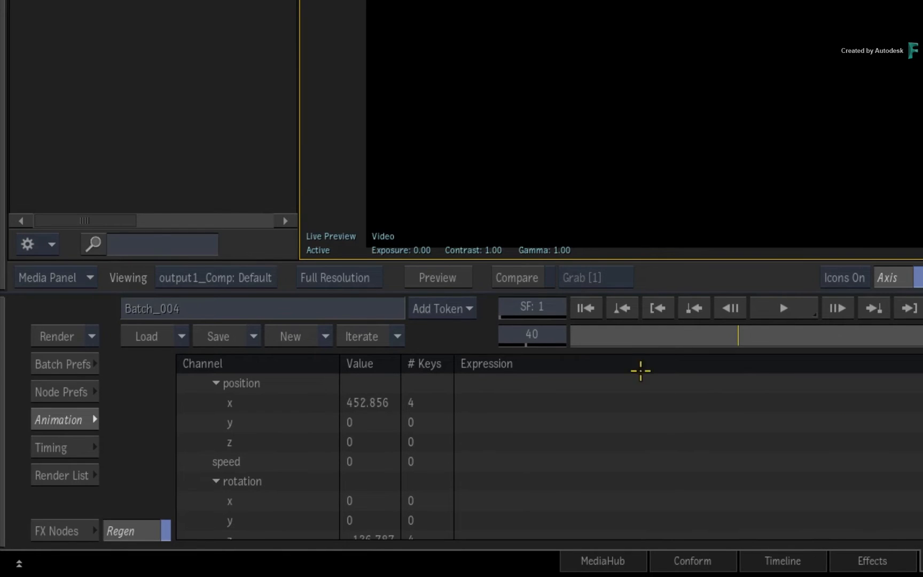
left_click(657, 308)
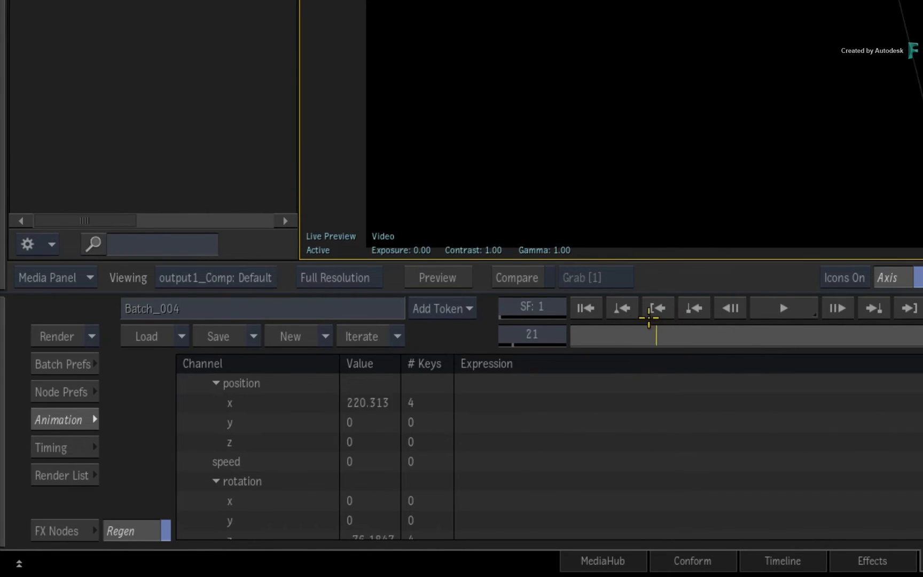